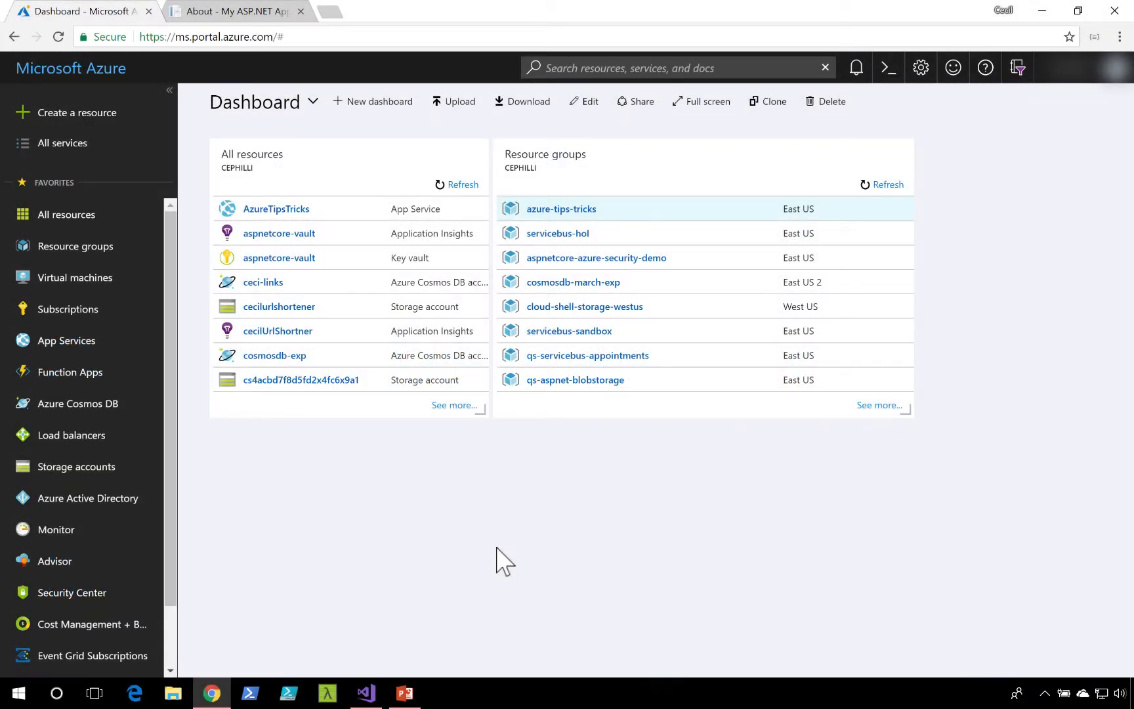
mouse_move(412, 642)
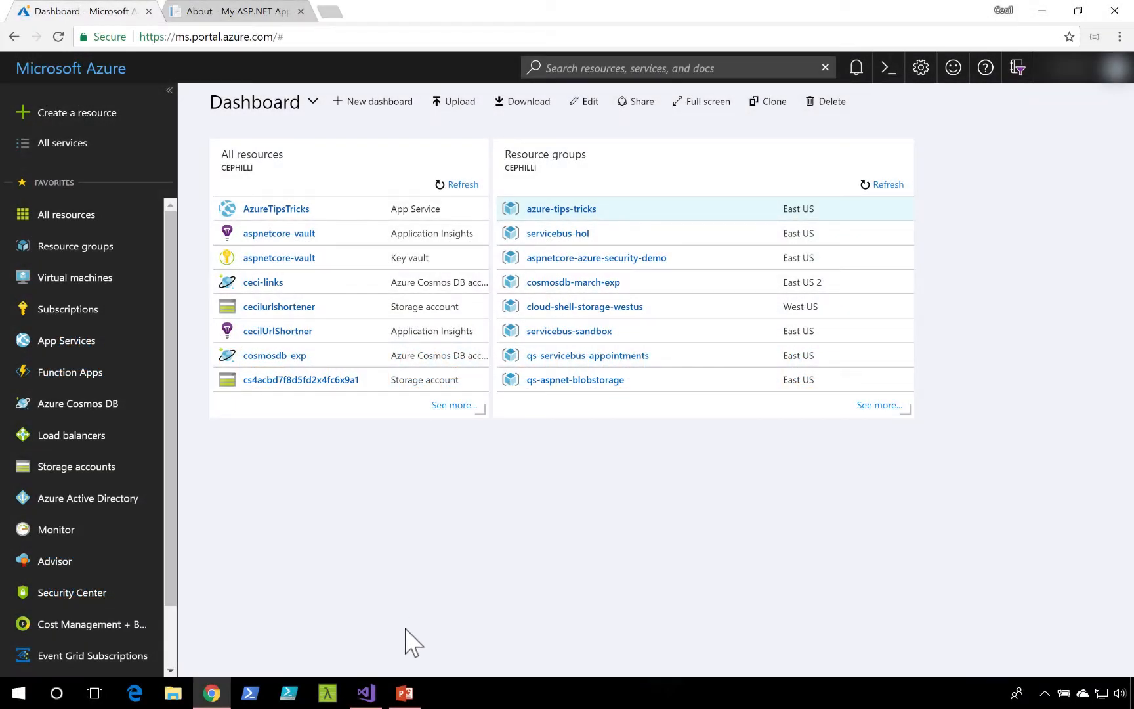
- Bring up Visual Studio showing HomeController's About action with its 'Entering the About View' trace line
left_click(364, 693)
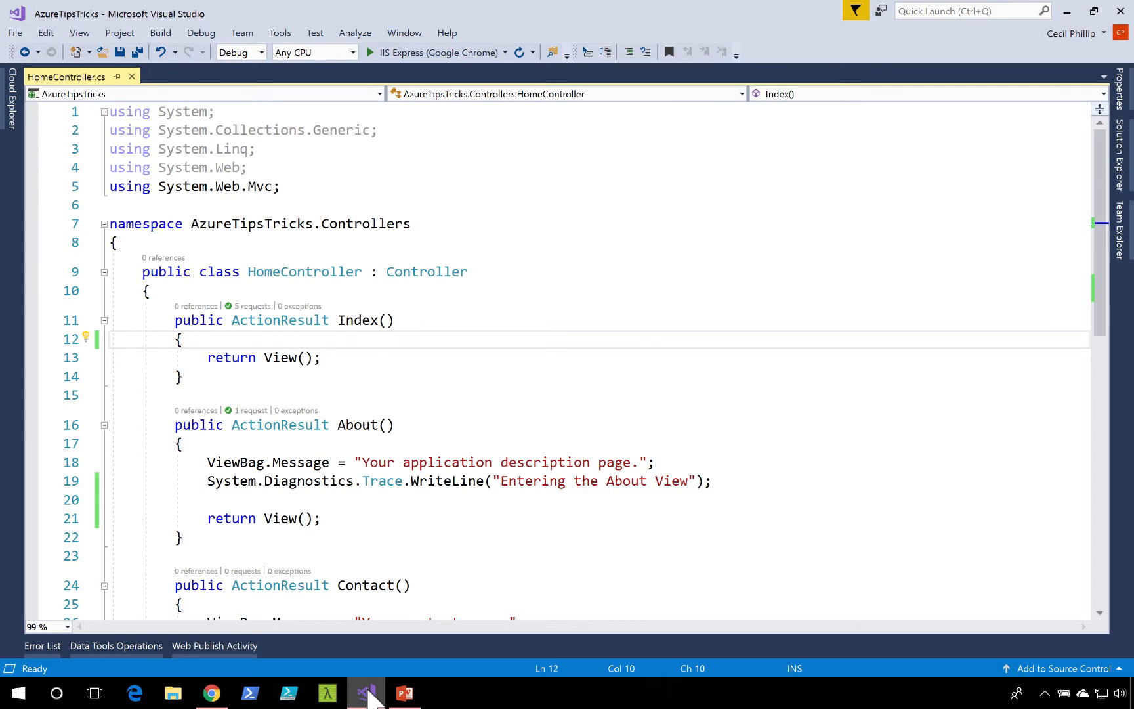
- Return to the Azure portal and open the AzureTipsTricks App Service from All resources
left_click(209, 693)
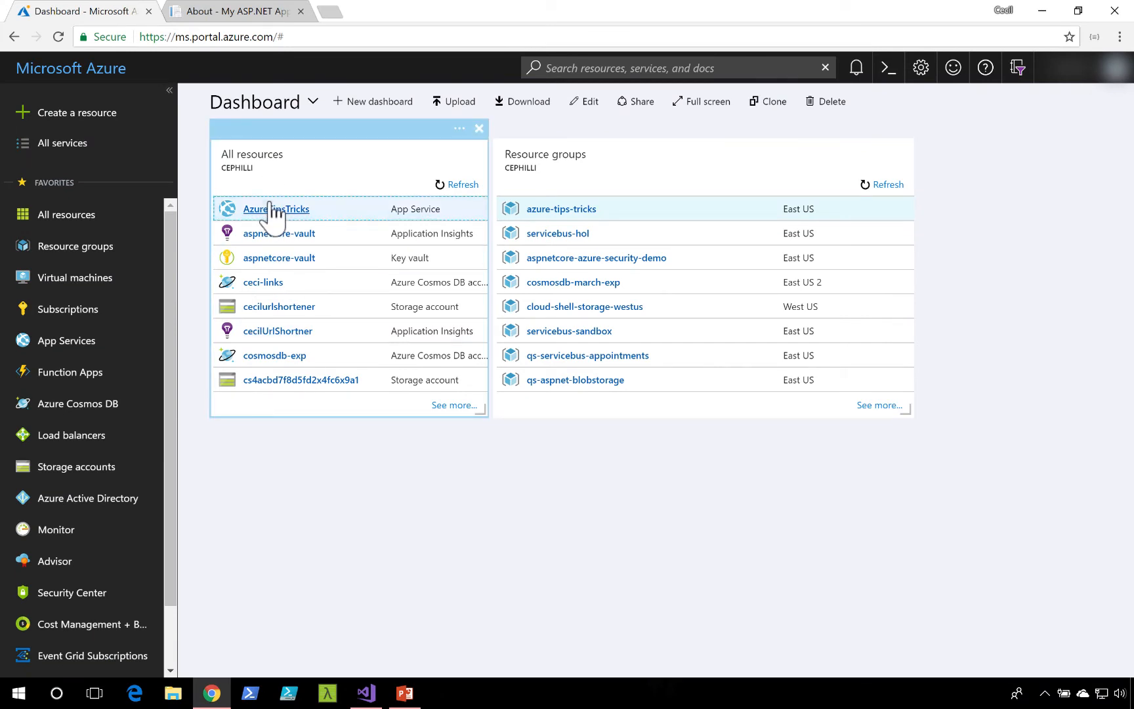
left_click(276, 208)
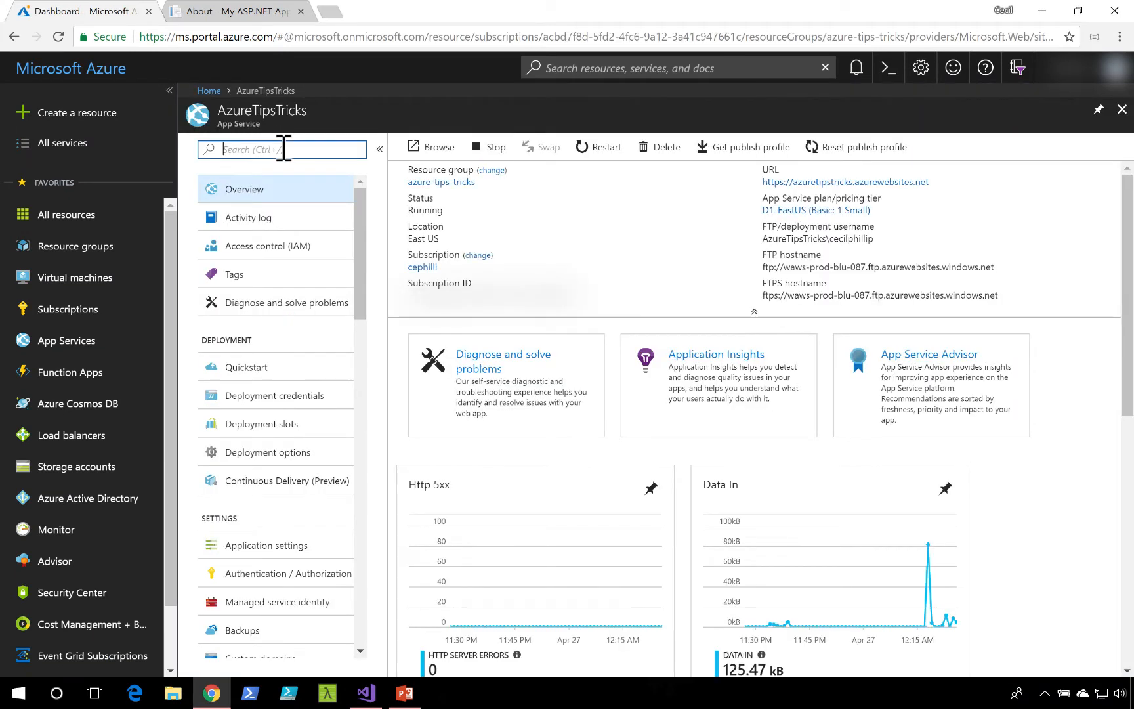
- Filter the menu by 'log' and save Diagnostics logs with Application Logging (Filesystem) On and Web server logging to File System
type("log")
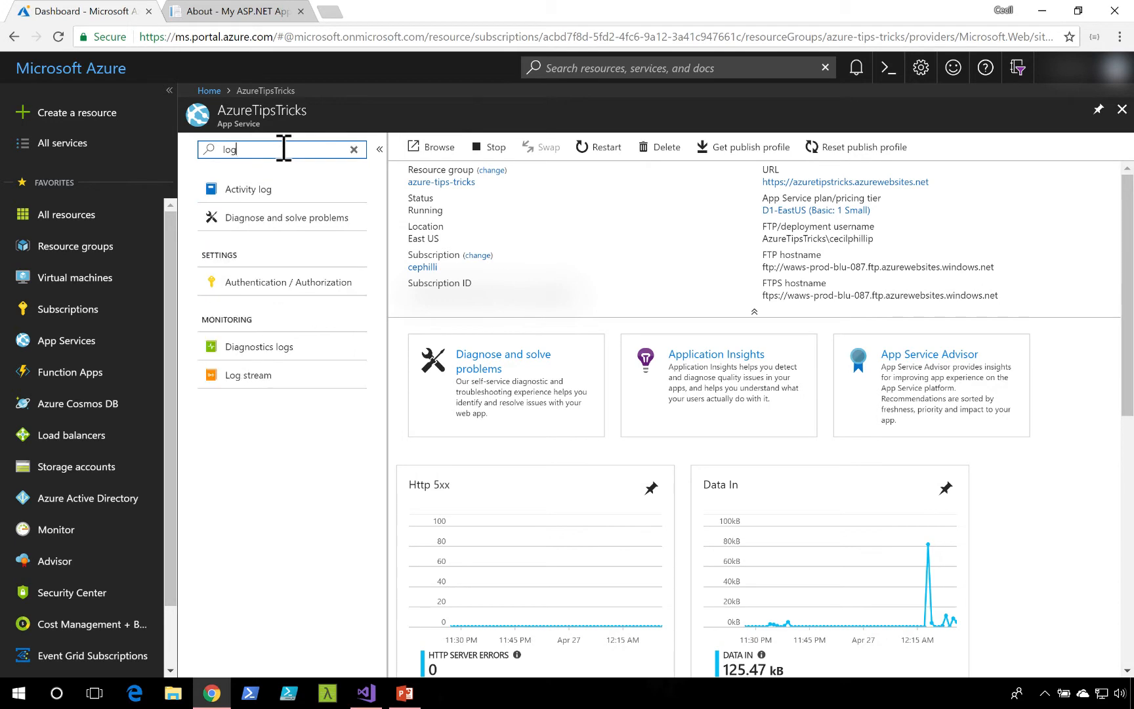
left_click(258, 346)
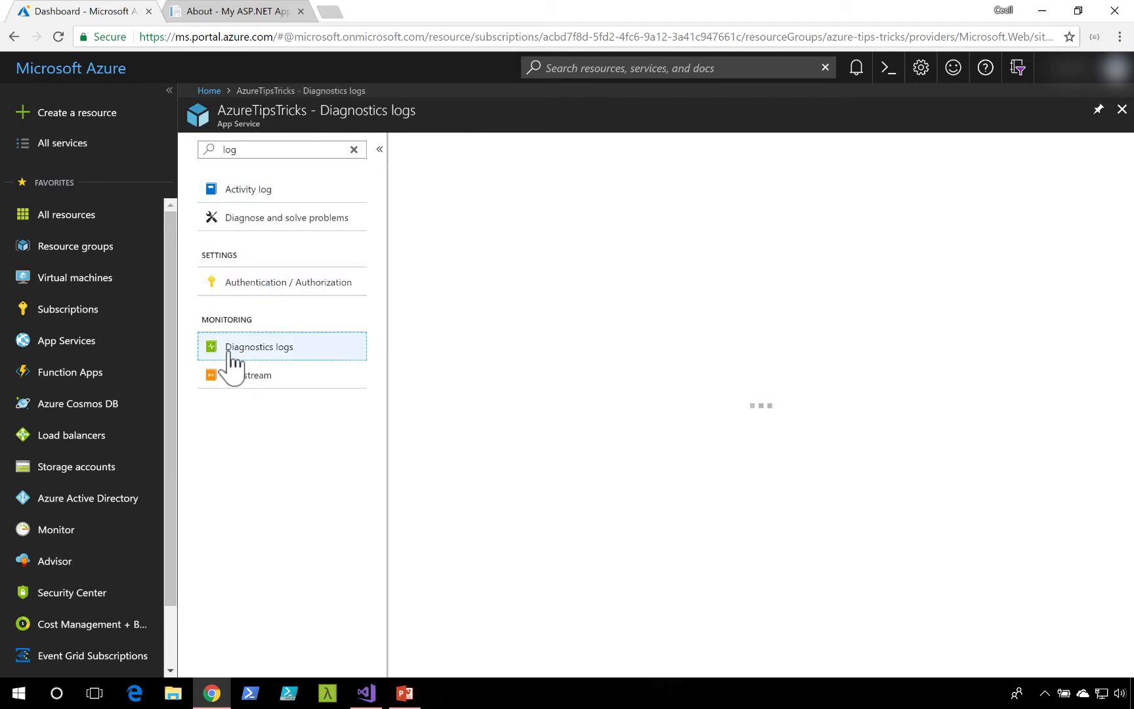
left_click(259, 346)
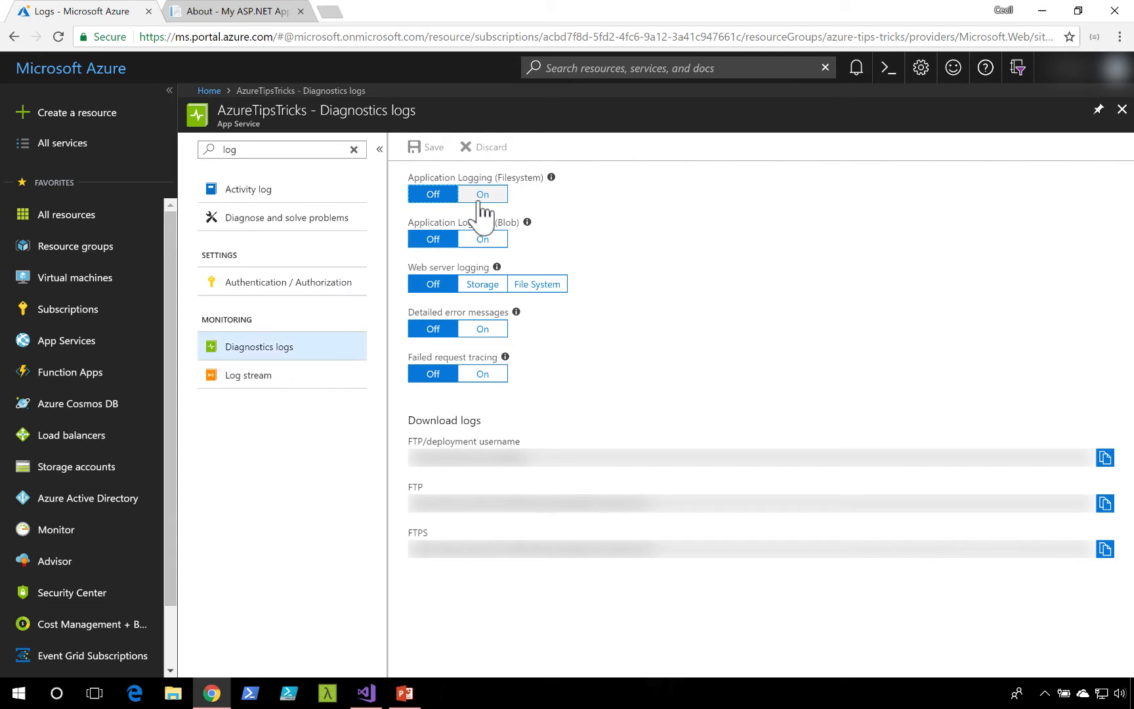
left_click(481, 193)
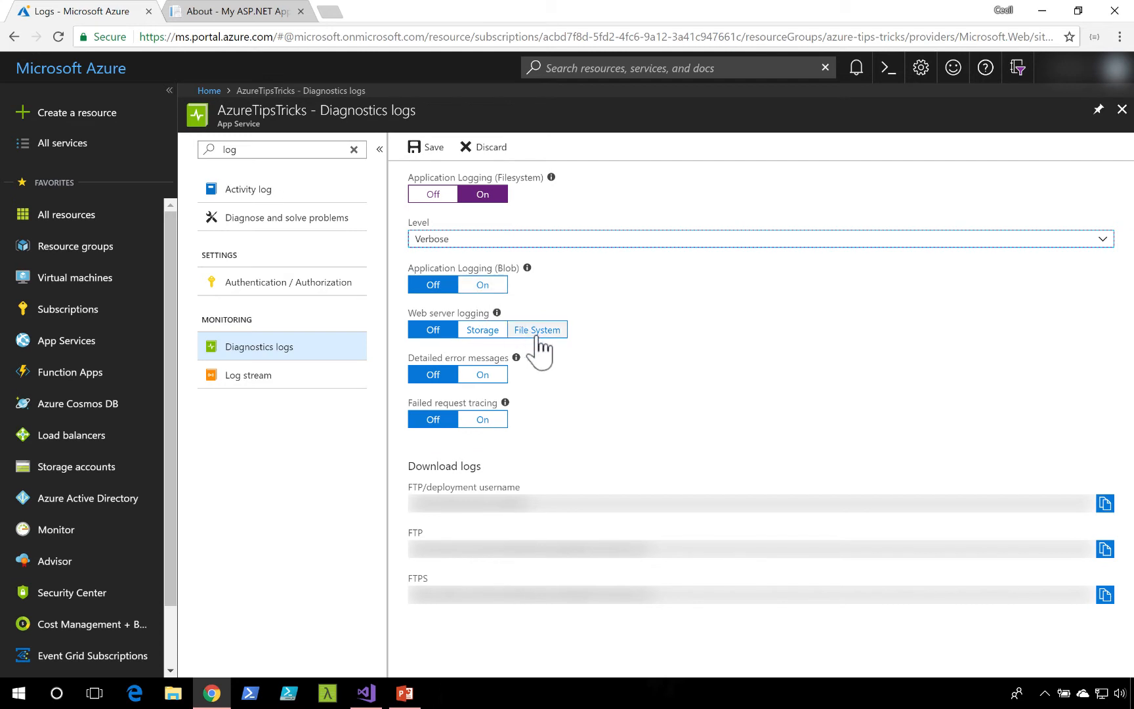
left_click(536, 330)
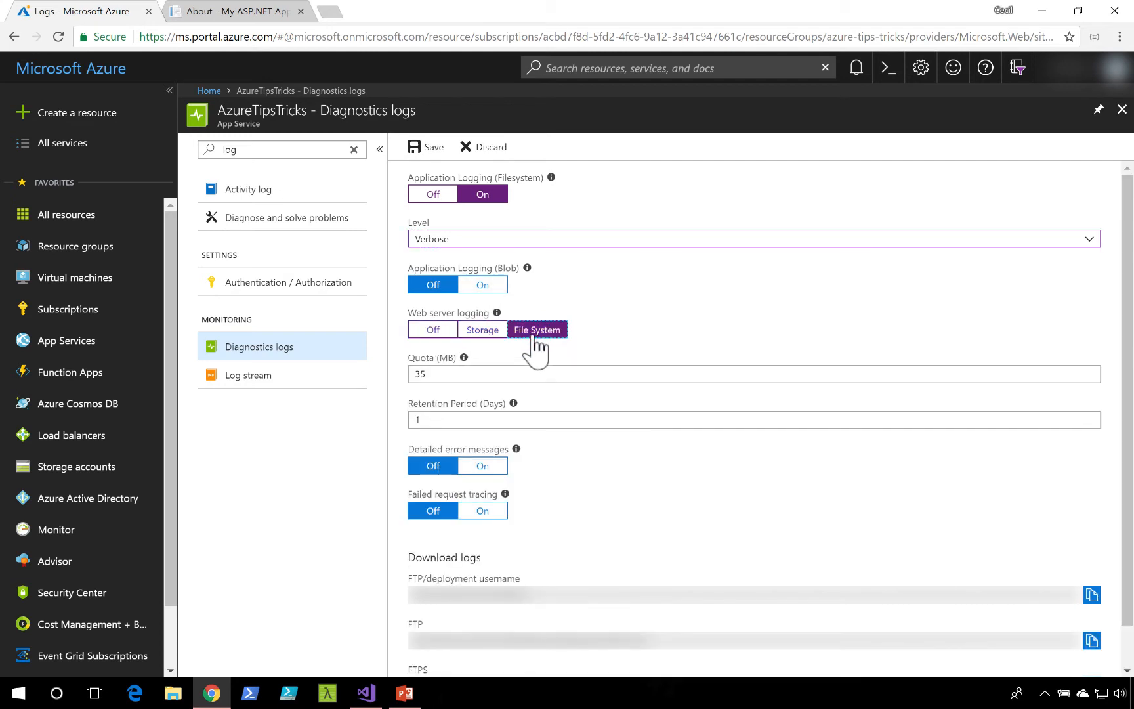
left_click(425, 146)
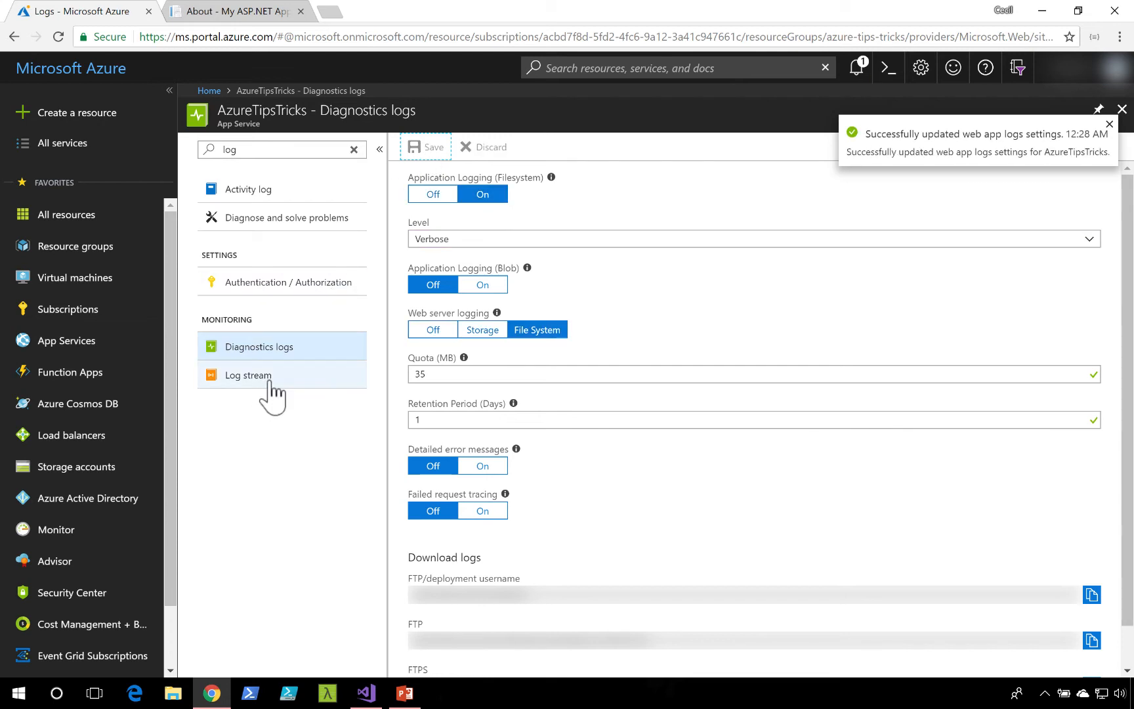
- Start the Log stream, visit the site's About page, and return to see 'Entering the About View' entries
left_click(246, 374)
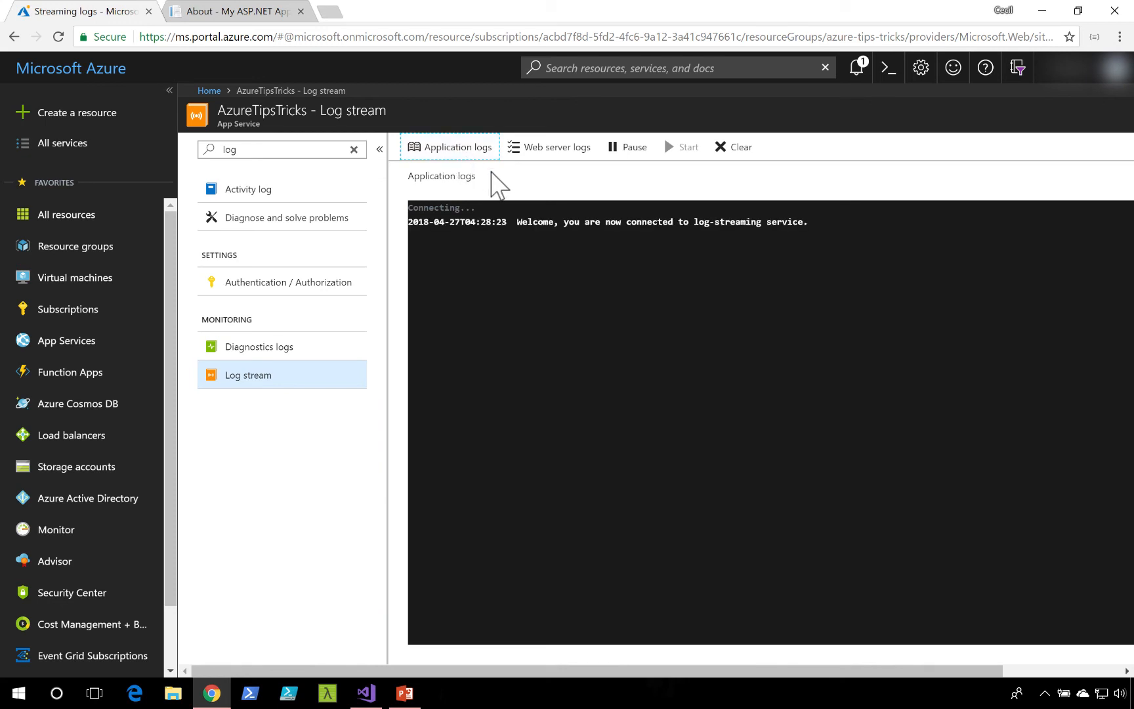
left_click(231, 10)
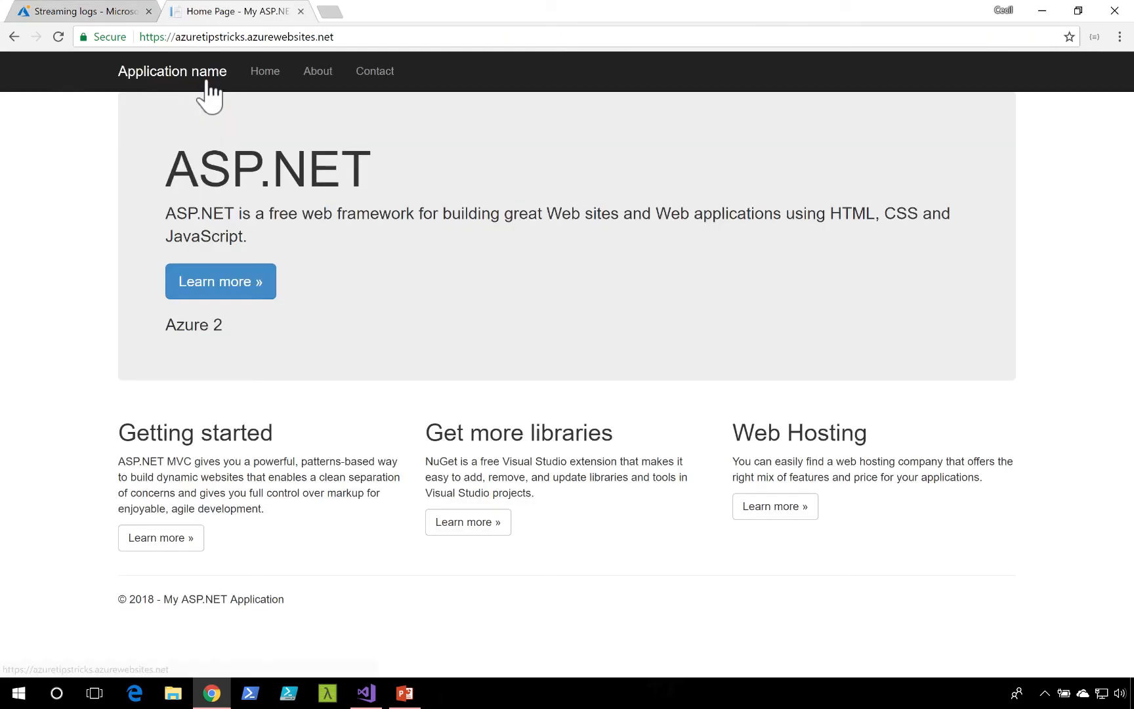
left_click(317, 71)
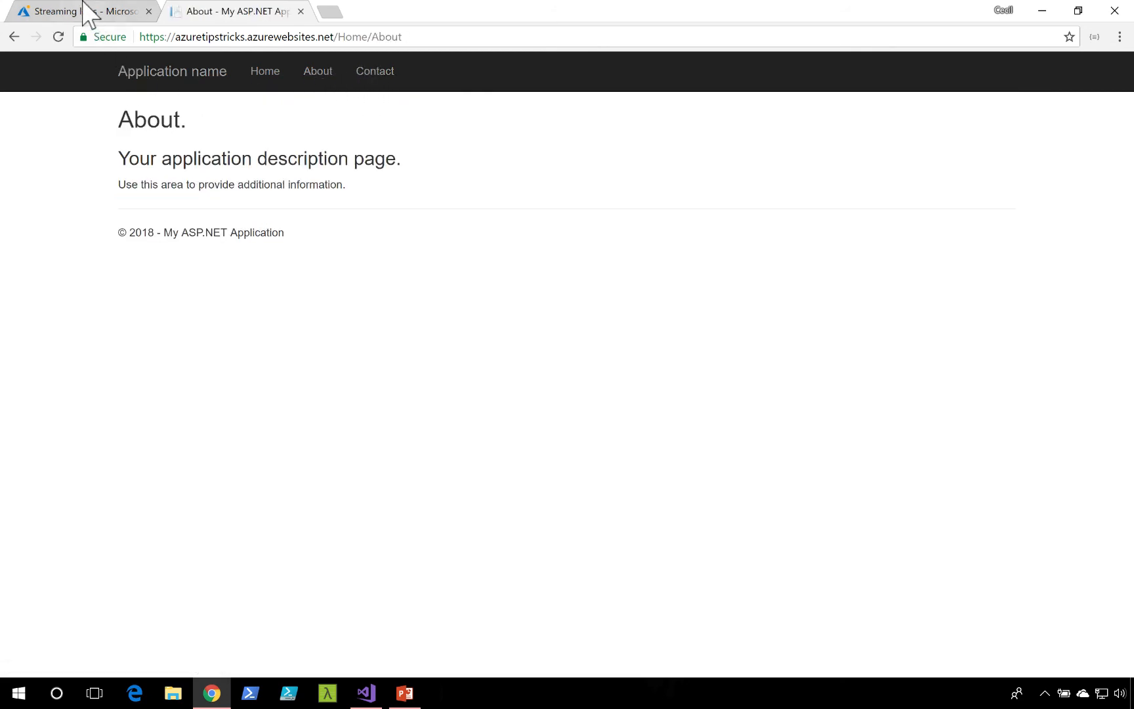
left_click(51, 11)
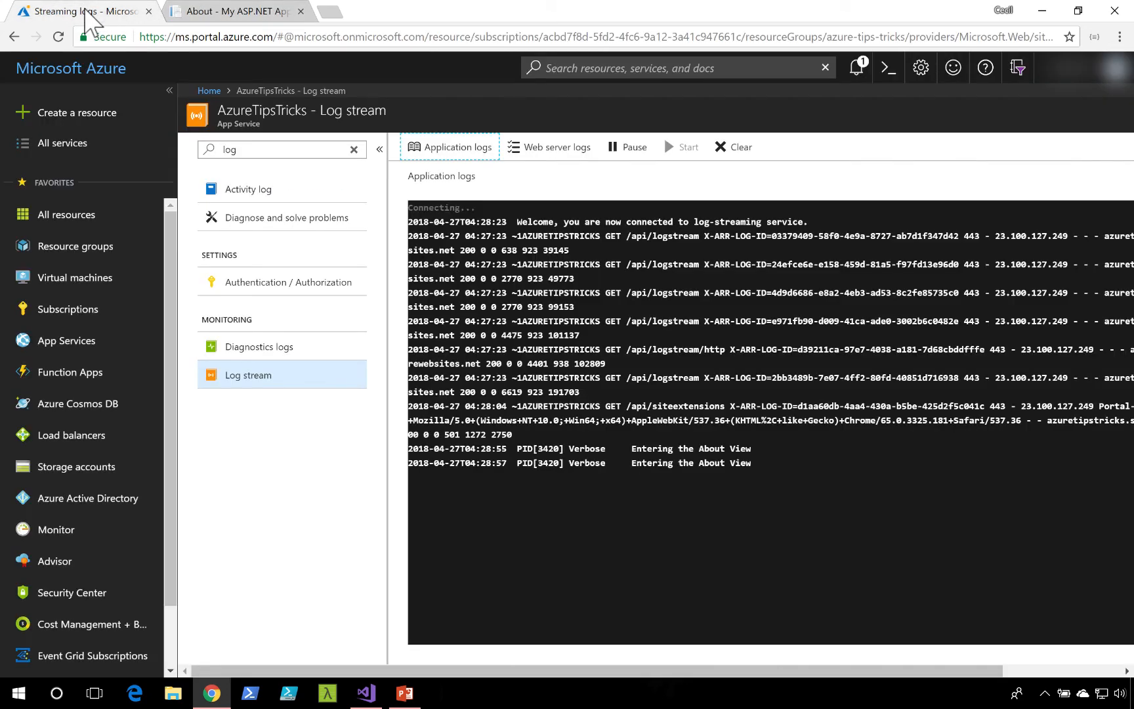